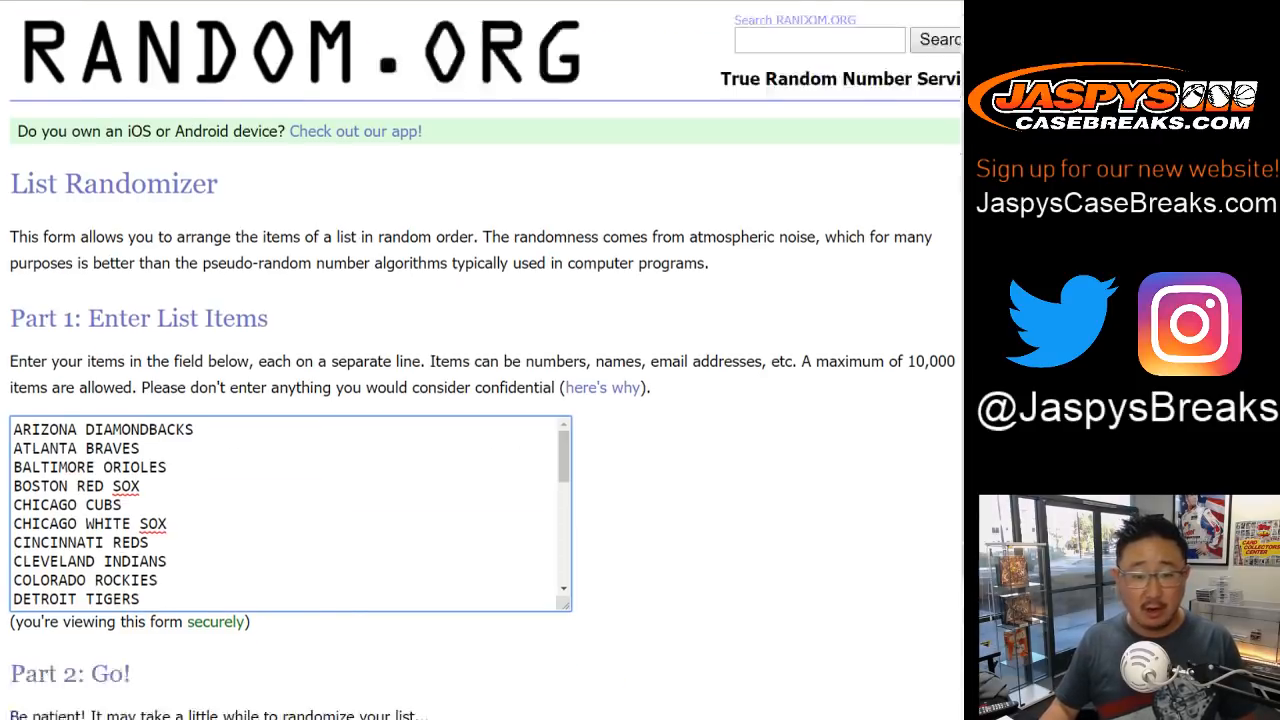
# Randomize the 30 participant names in the List Randomizer, reshuffling until nine randomizations
pyautogui.scroll(-3)
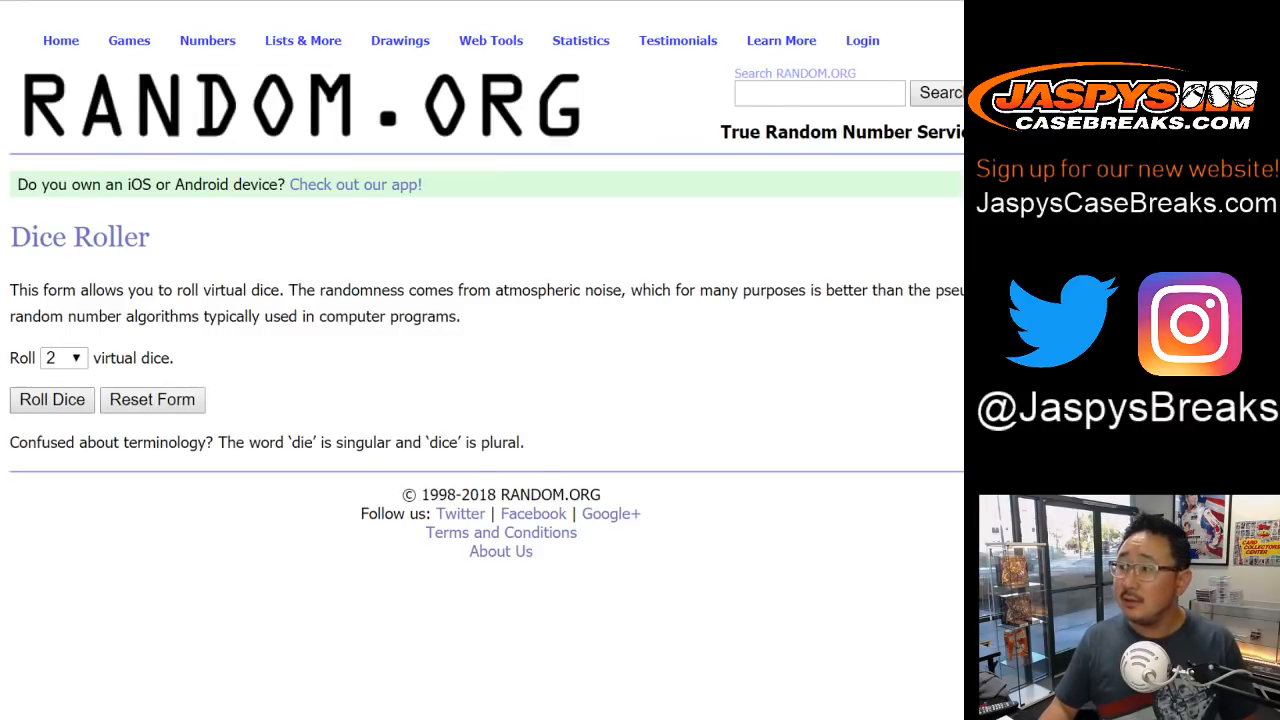
pyautogui.click(51, 399)
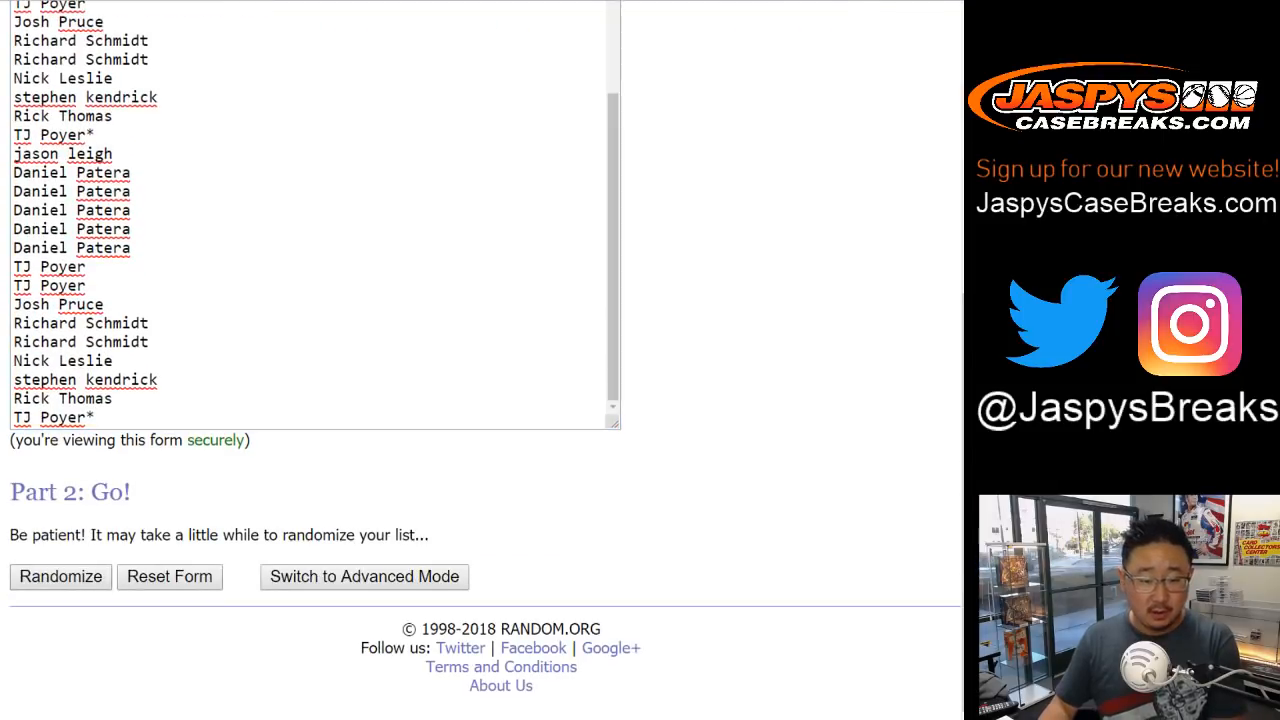
pyautogui.click(60, 576)
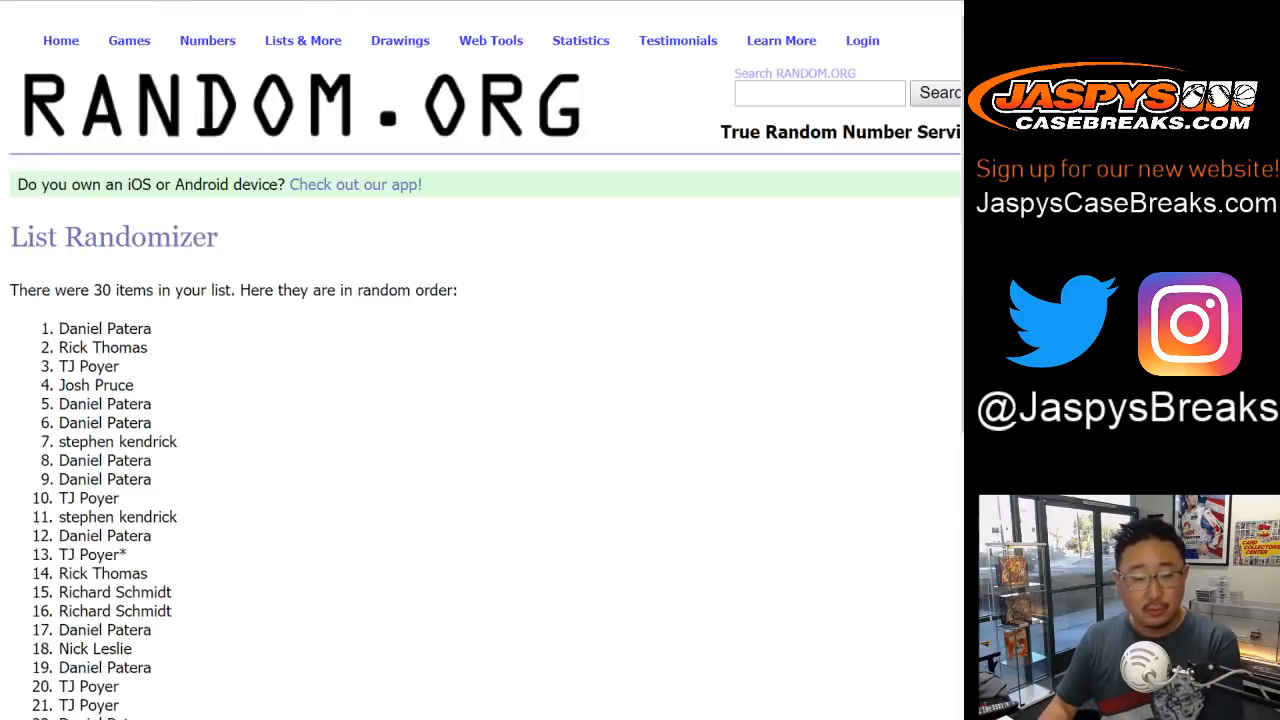
pyautogui.scroll(-3)
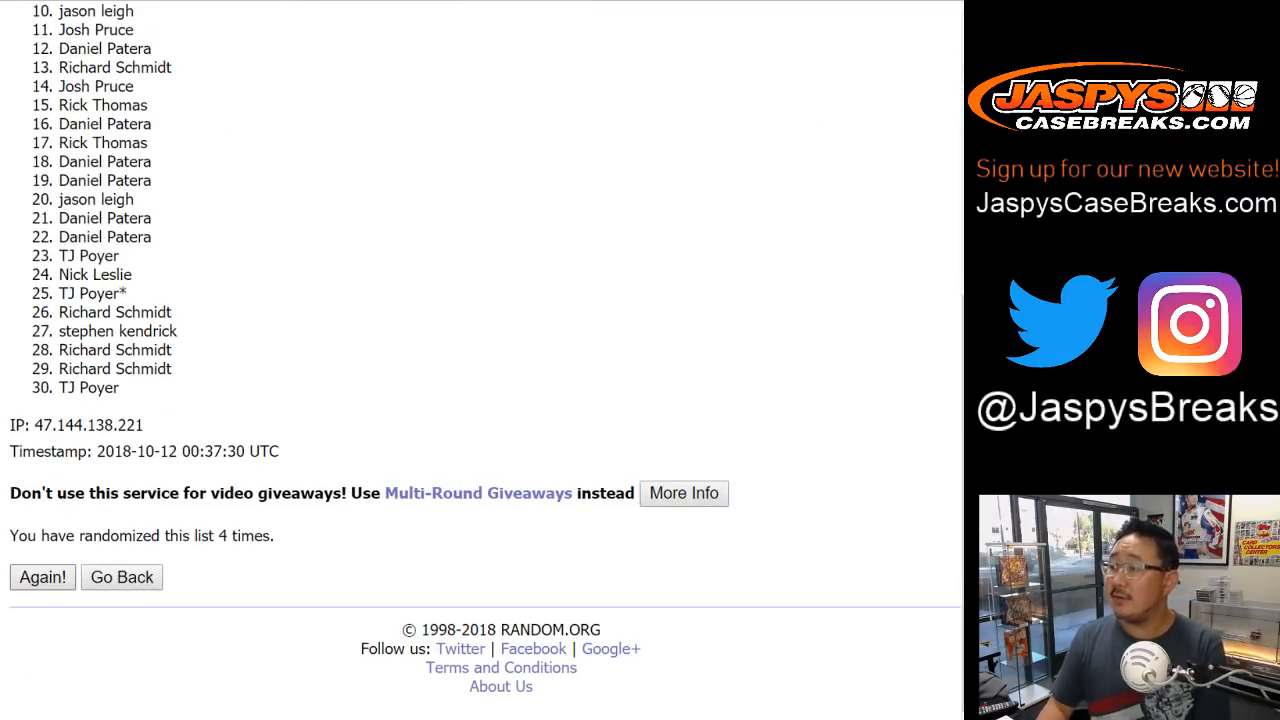
pyautogui.click(42, 577)
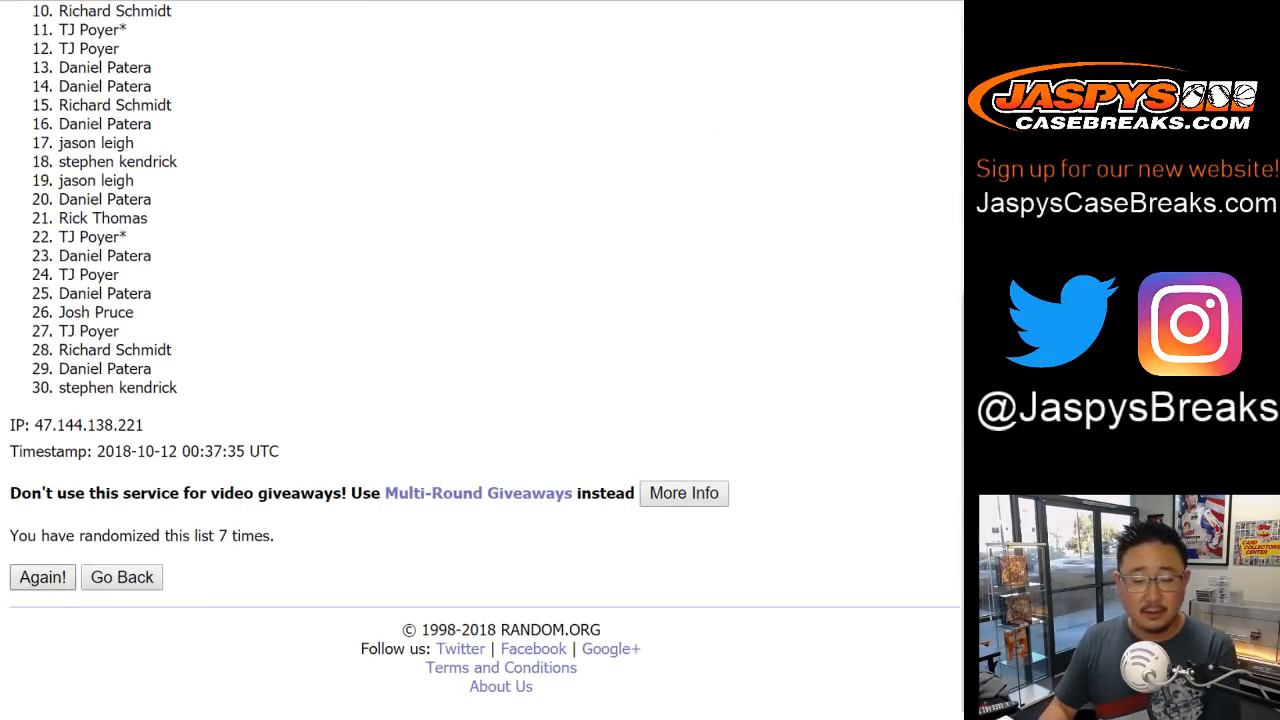
pyautogui.click(42, 577)
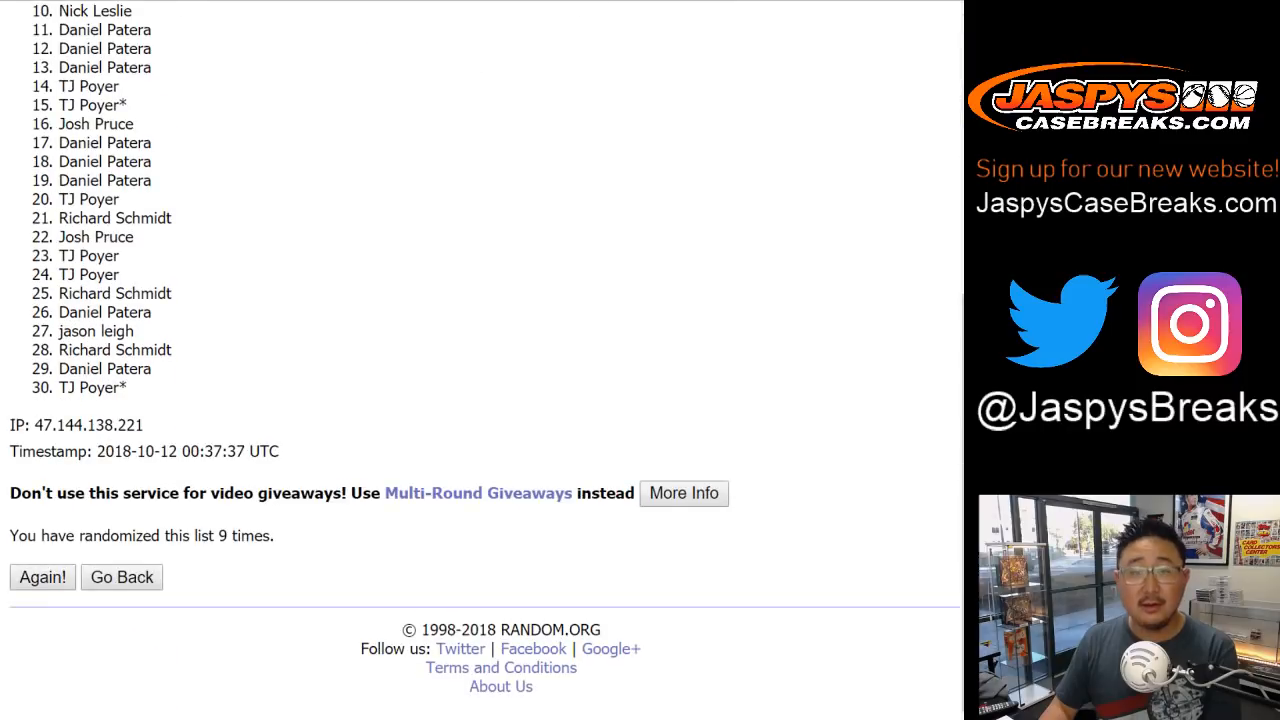
pyautogui.click(42, 577)
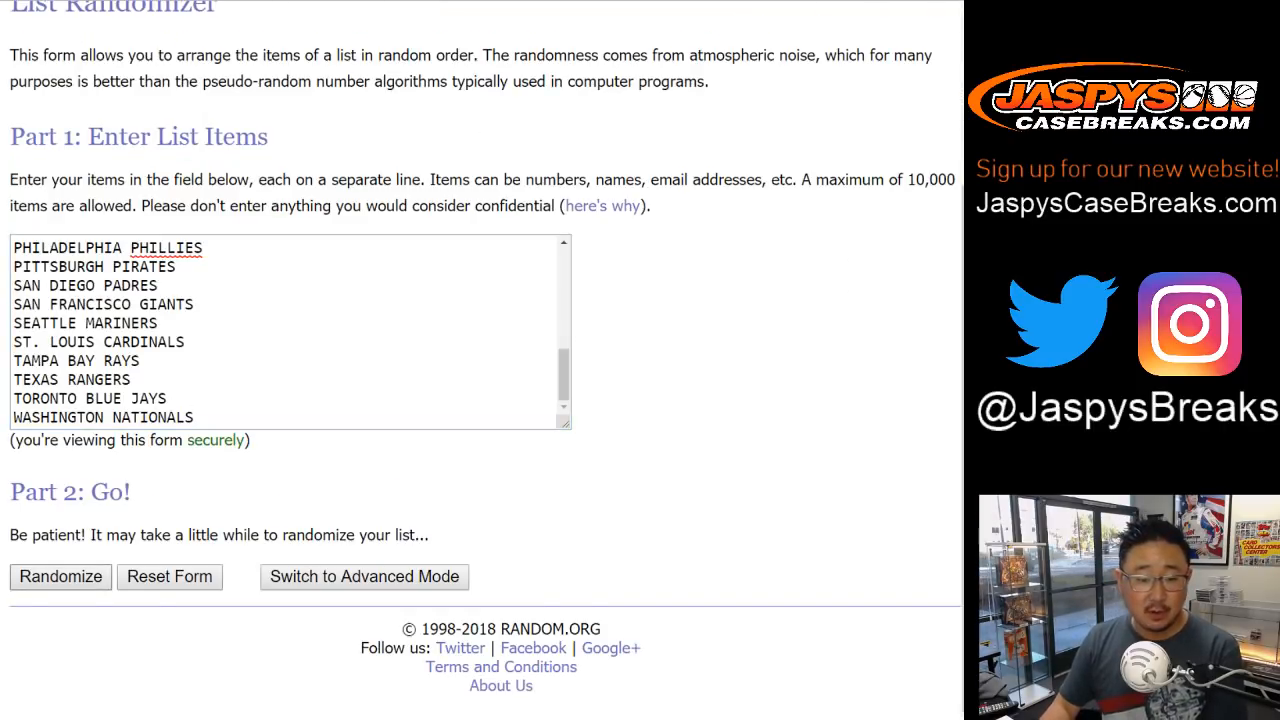
# Randomize the MLB team list, reshuffling with Again! until it reaches ten randomizations
pyautogui.click(60, 576)
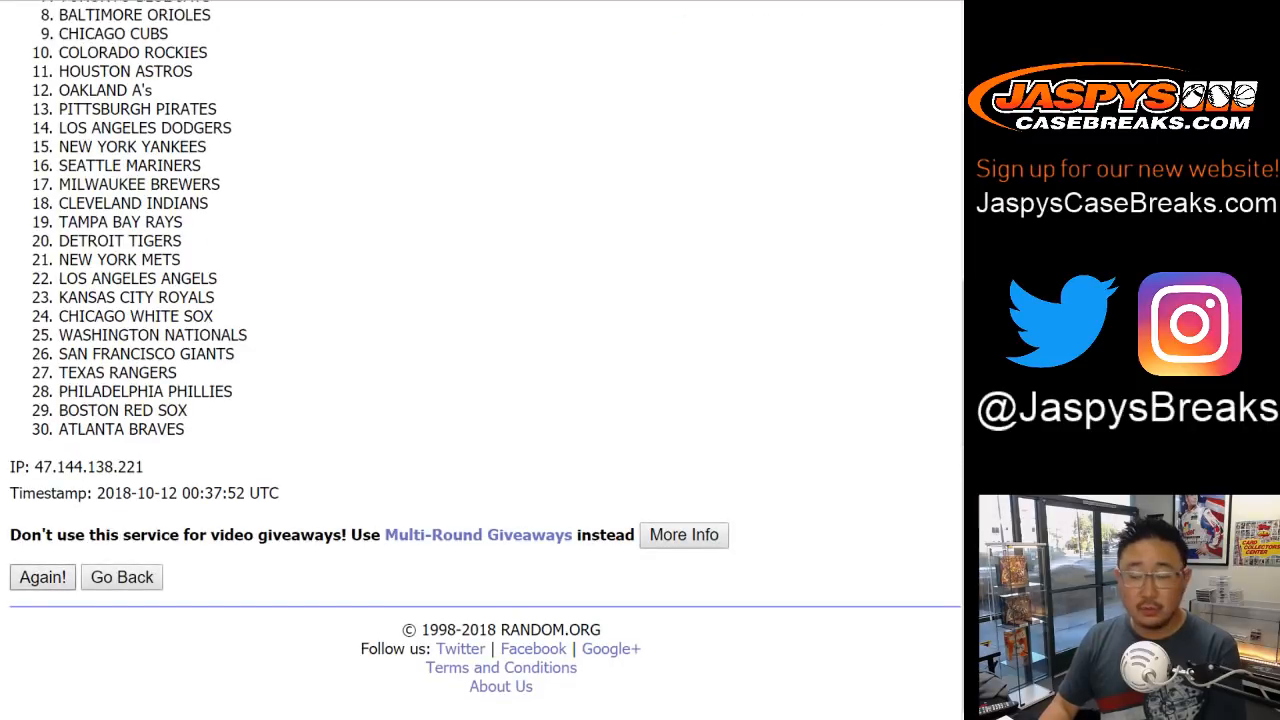
pyautogui.click(42, 577)
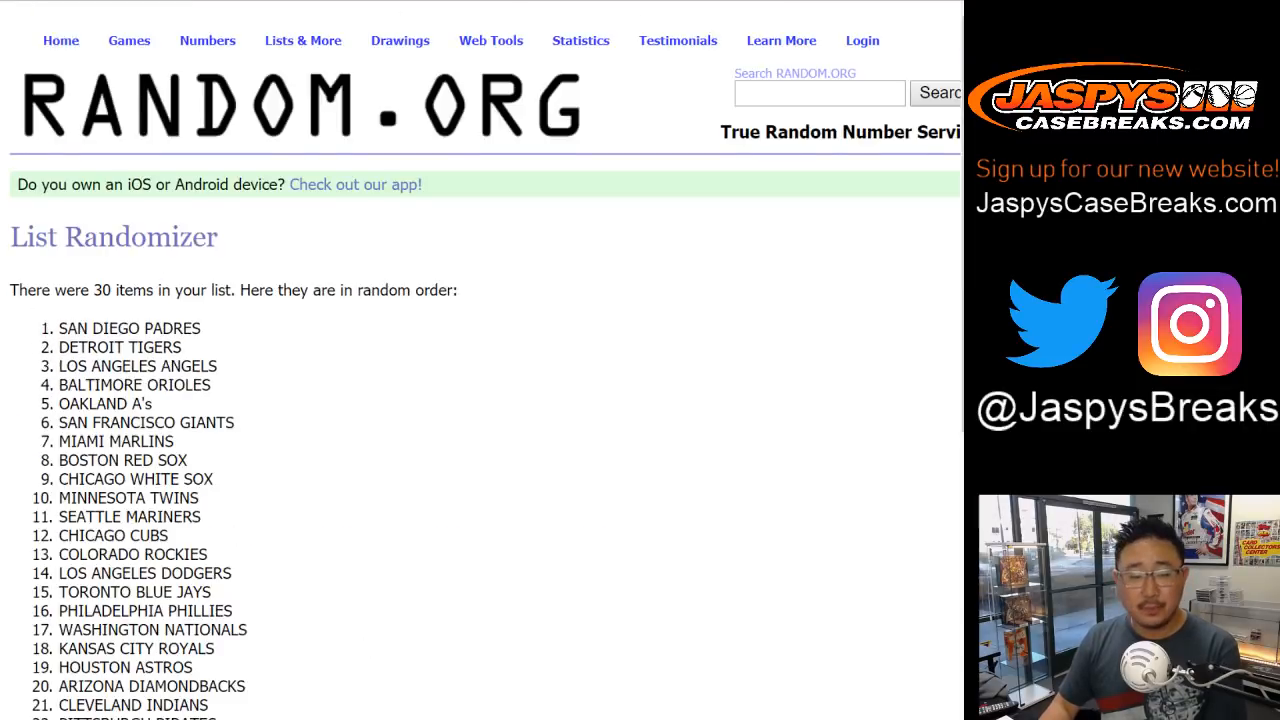
pyautogui.scroll(-3)
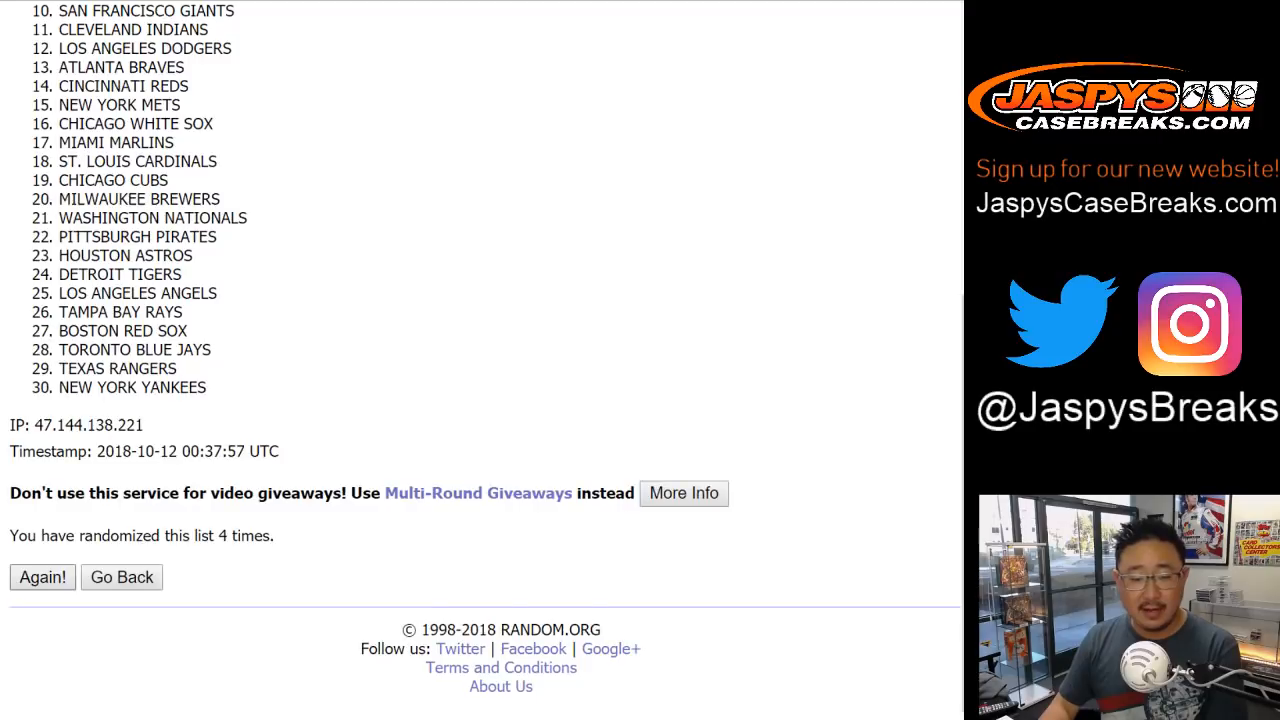
pyautogui.click(42, 577)
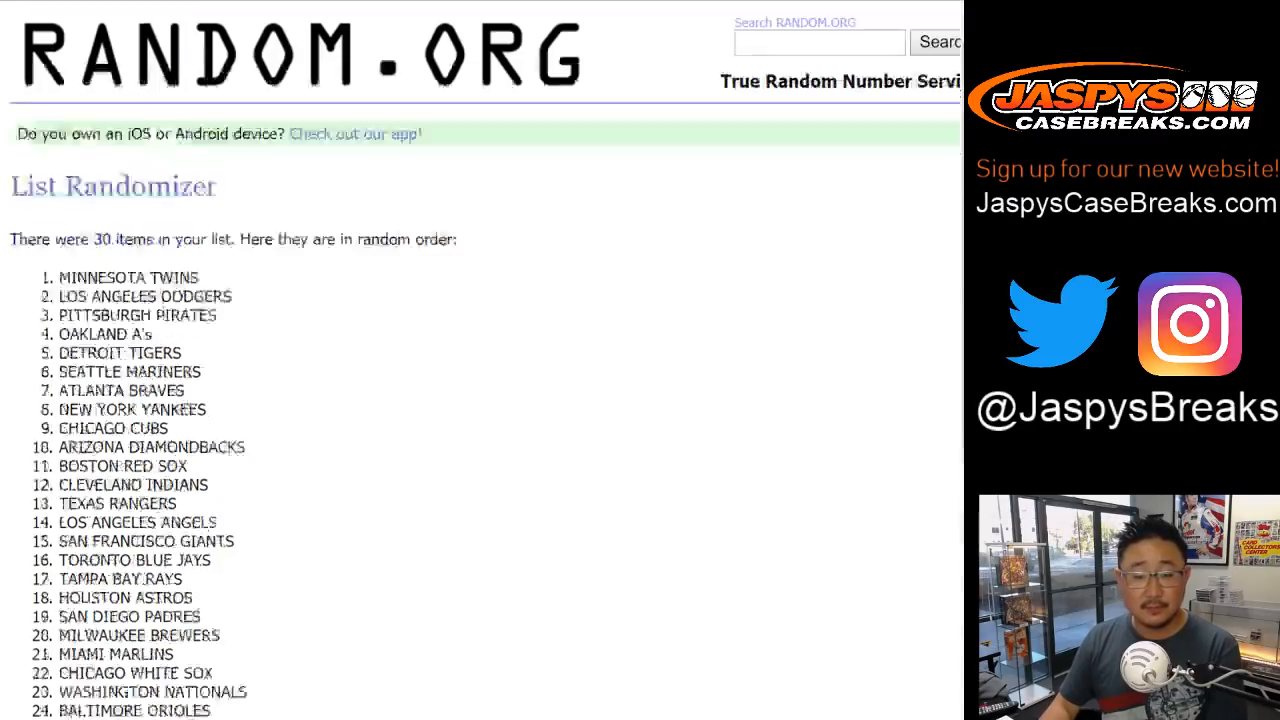
pyautogui.scroll(-3)
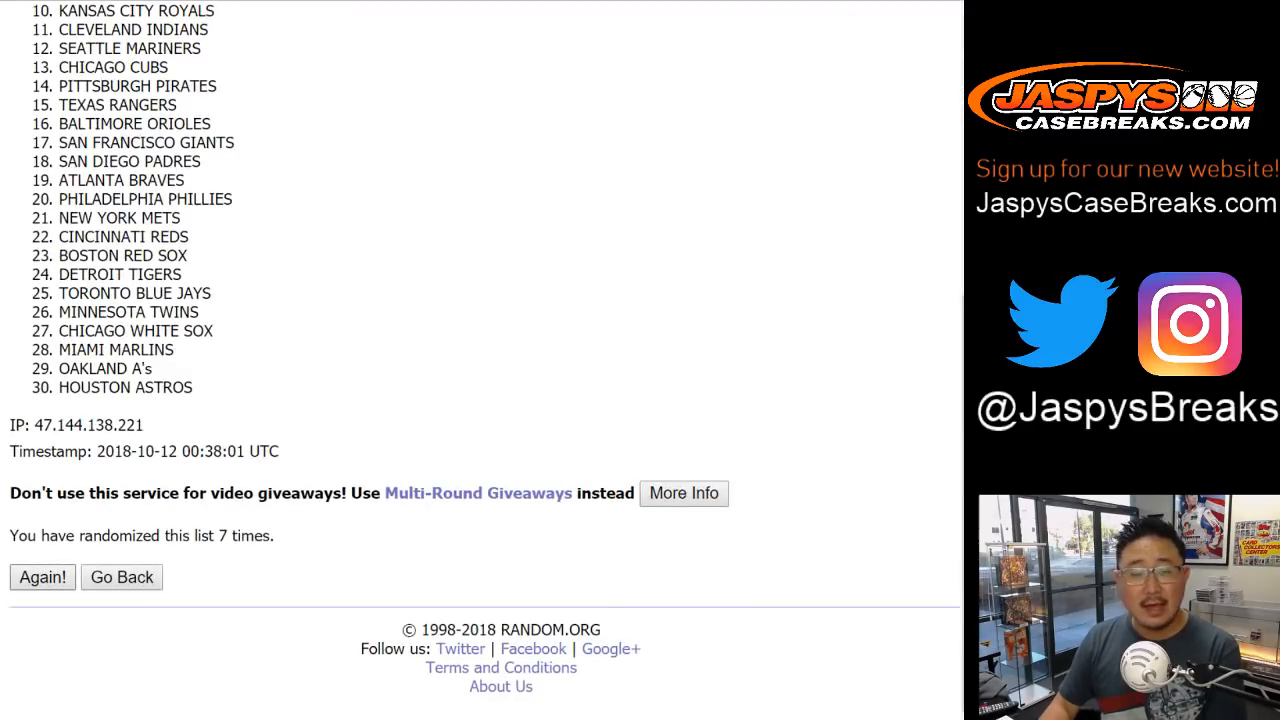
pyautogui.click(42, 577)
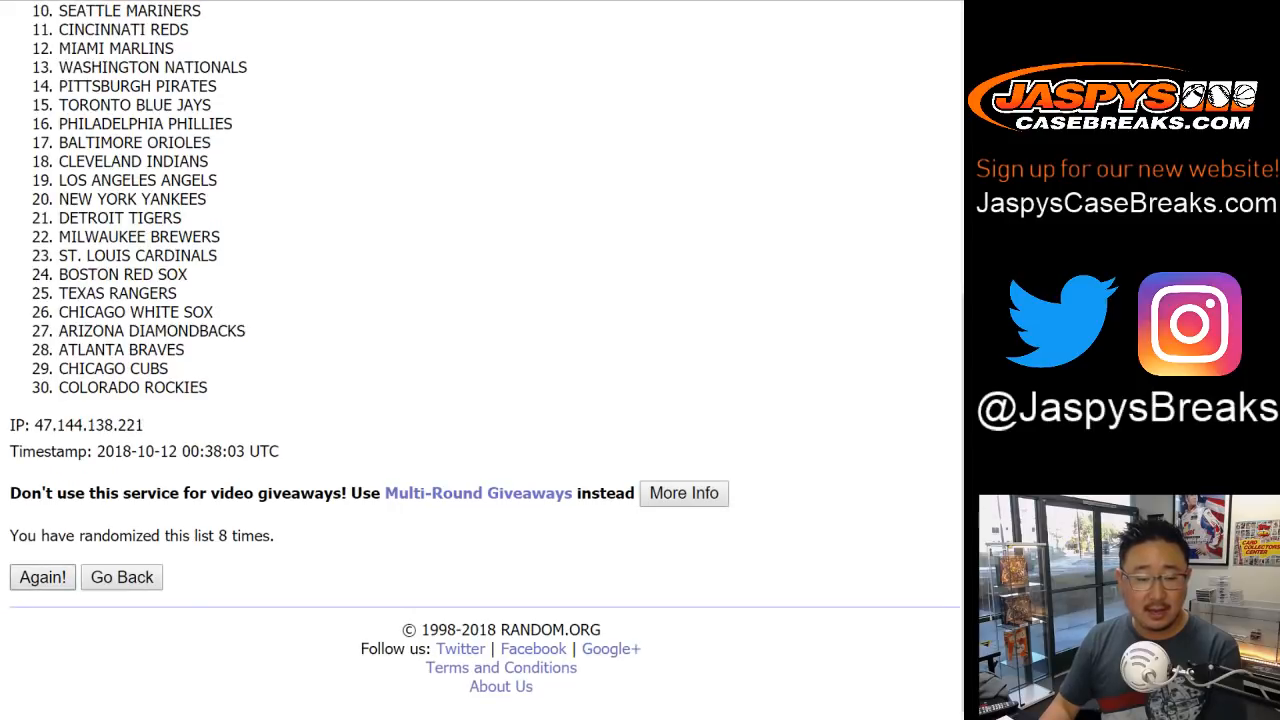
pyautogui.click(42, 577)
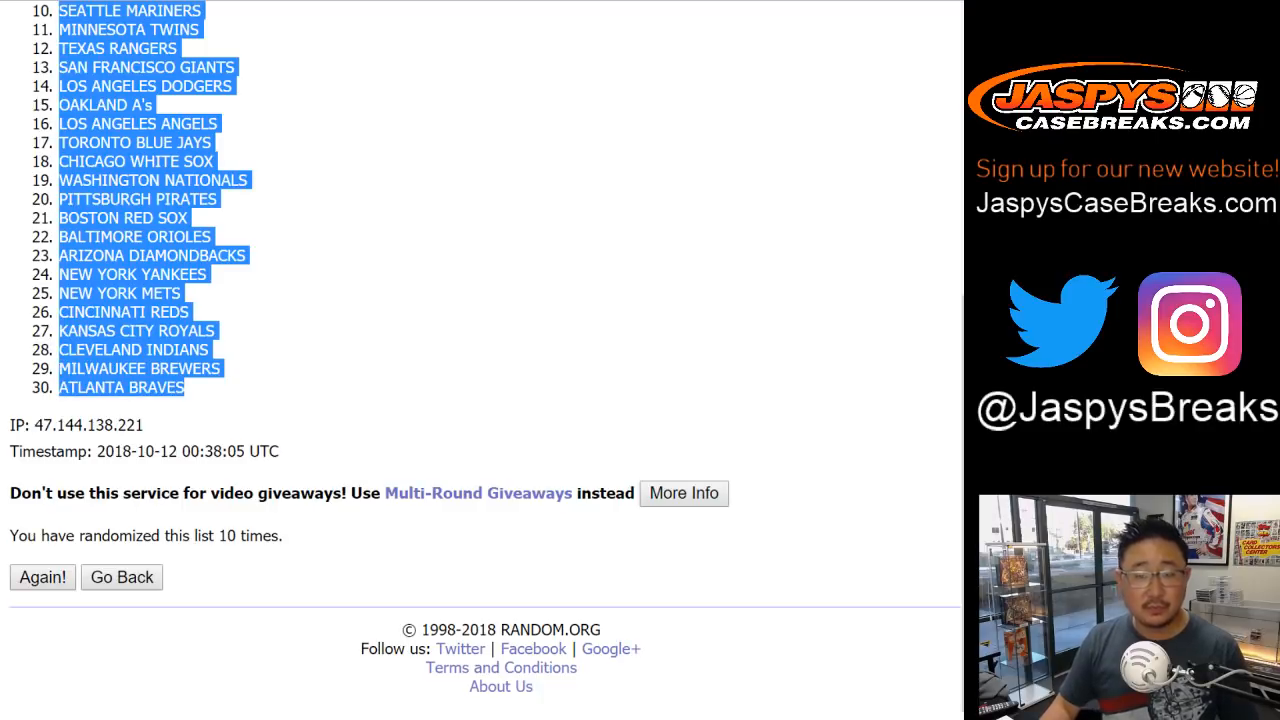
# Paste the shuffled MLB team list into column B starting at cell B1
pyautogui.rightClick(306, 131)
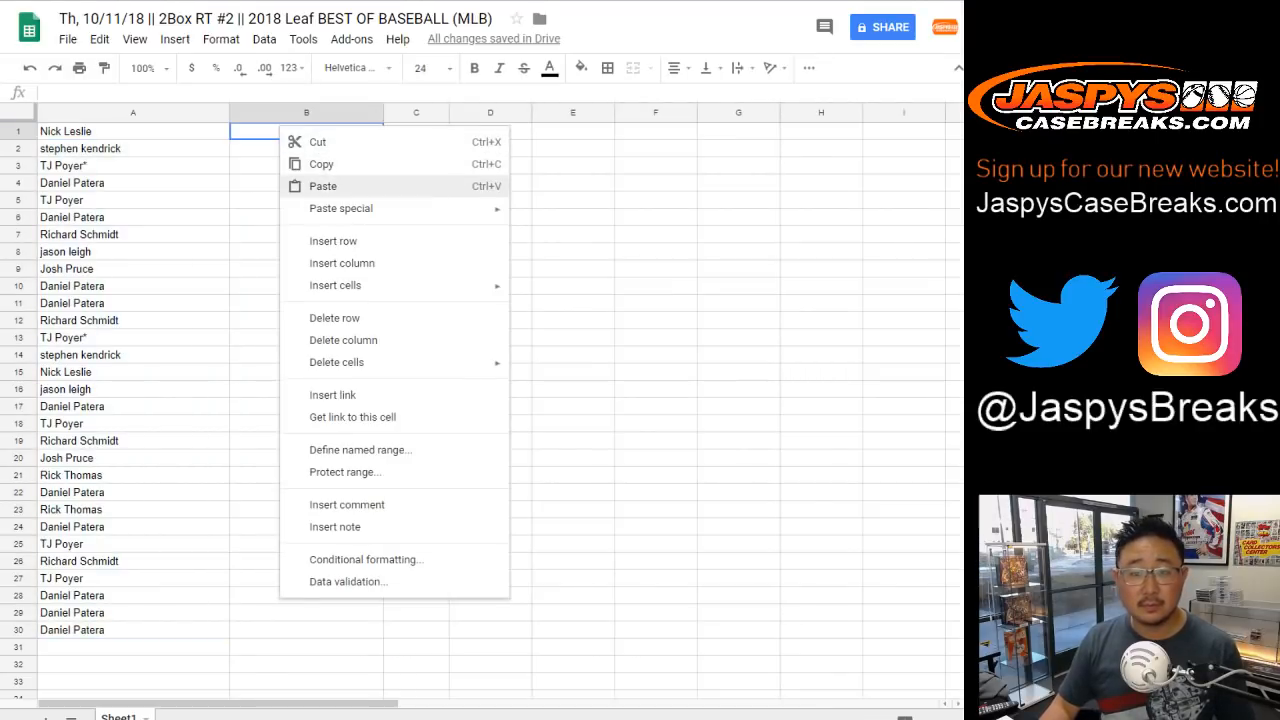
pyautogui.click(322, 186)
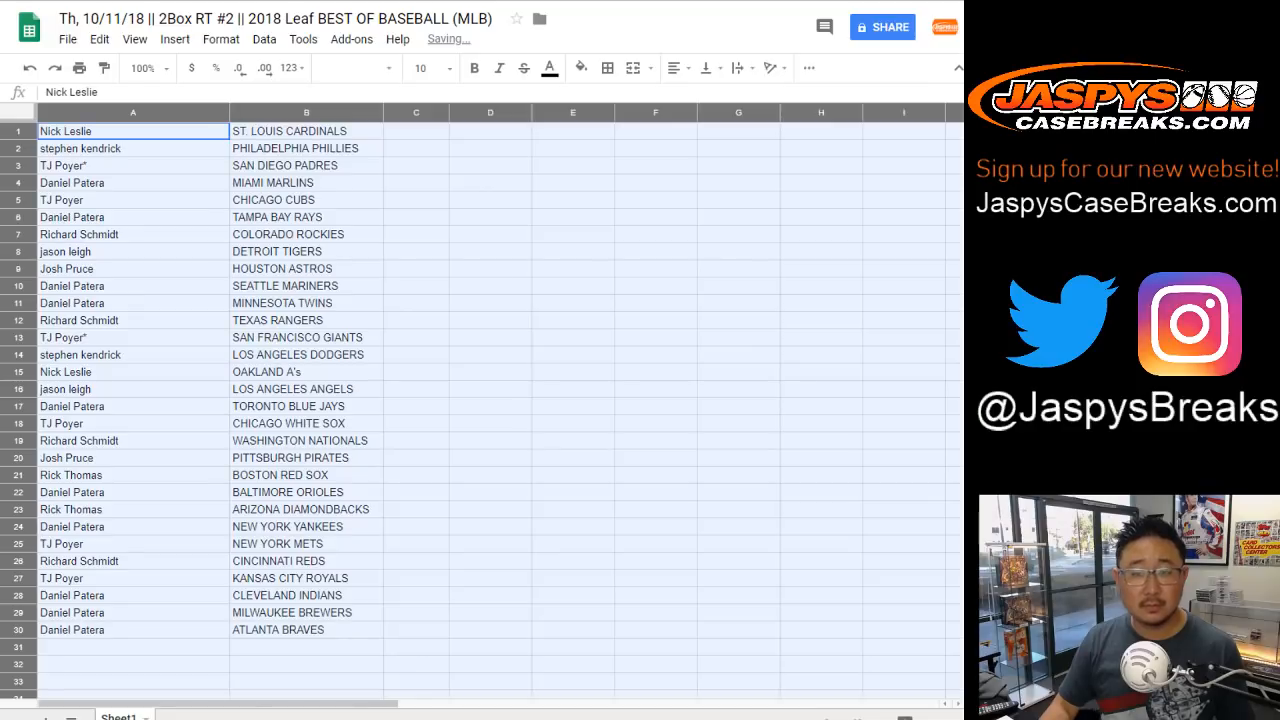
pyautogui.click(428, 68)
pyautogui.write('14')
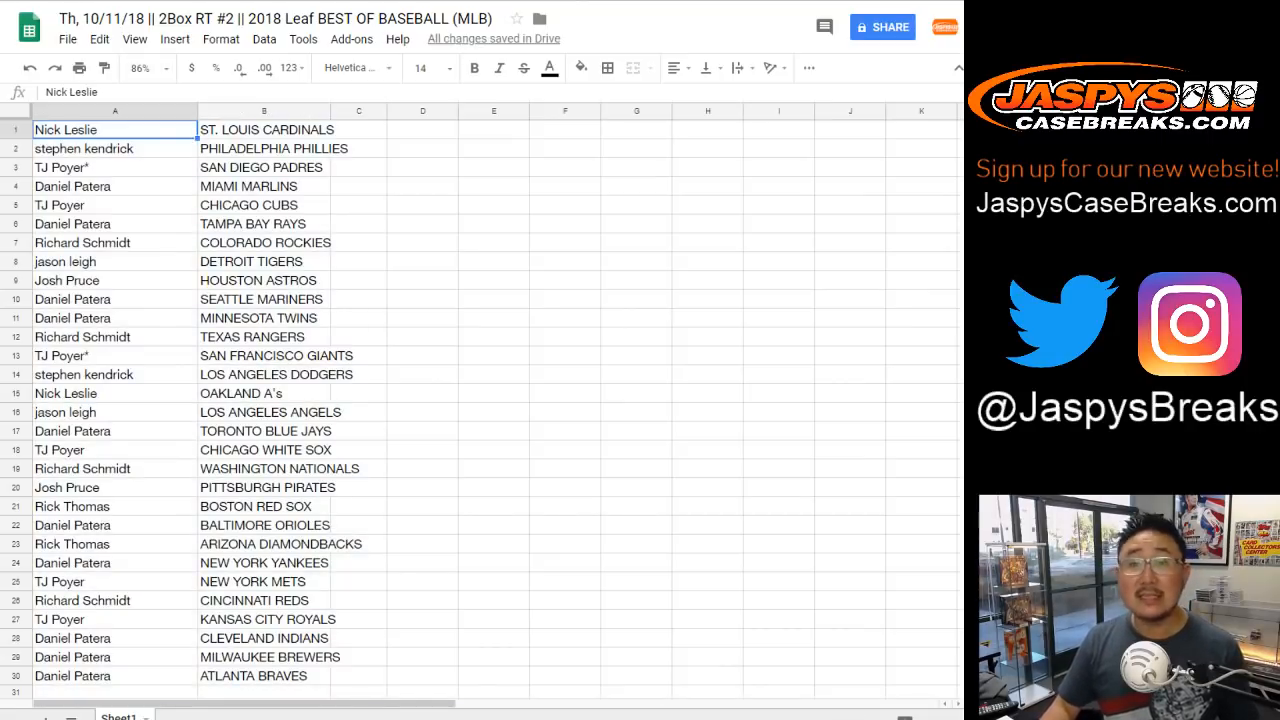
pyautogui.click(114, 148)
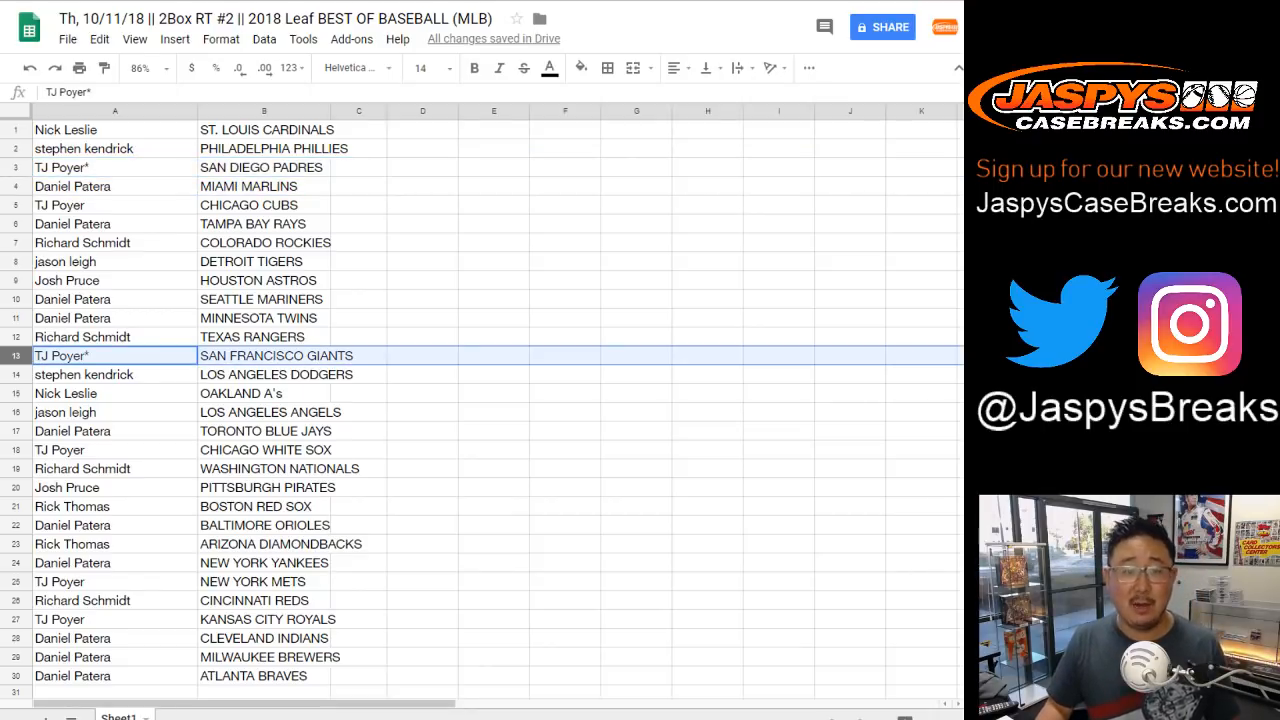
pyautogui.click(114, 205)
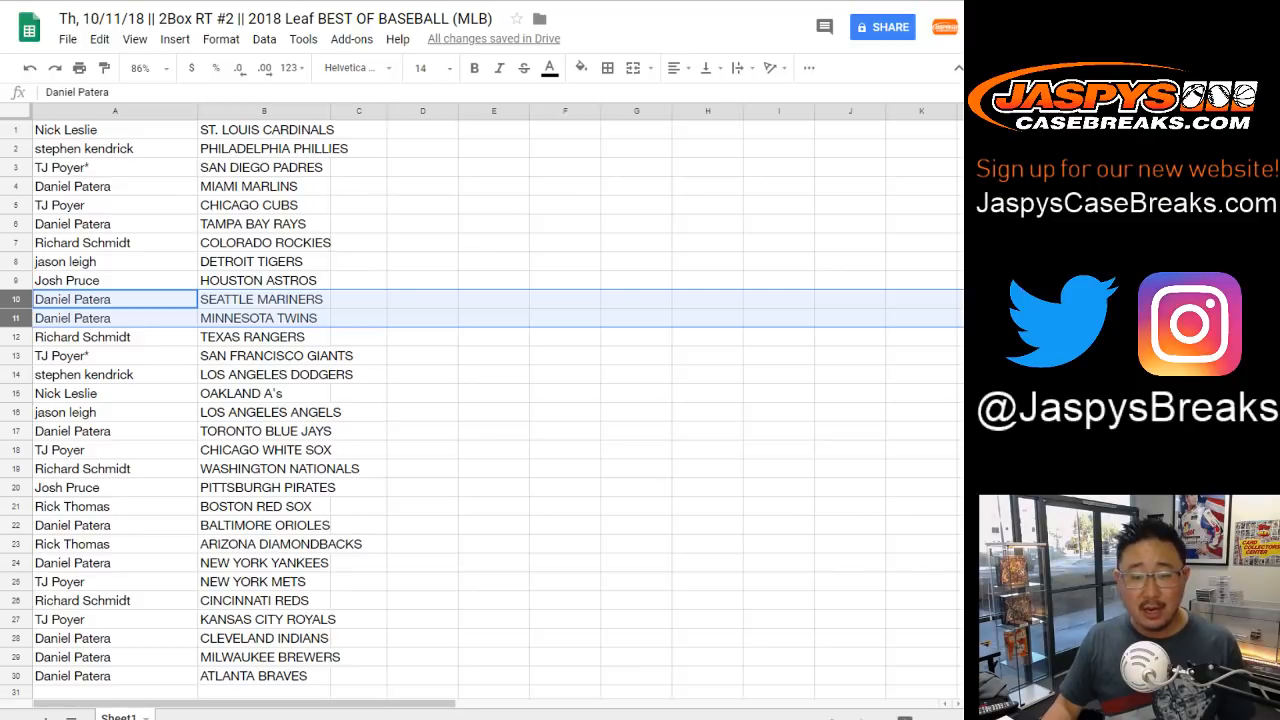
pyautogui.click(114, 336)
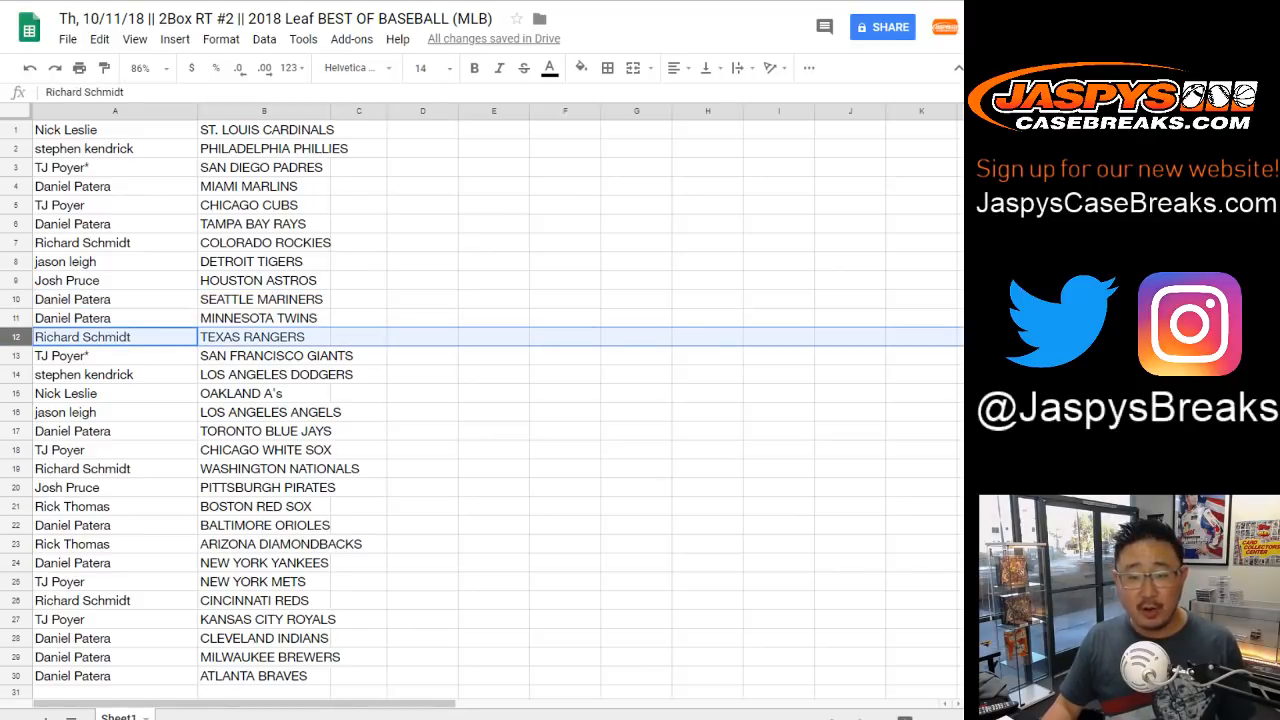
pyautogui.click(65, 393)
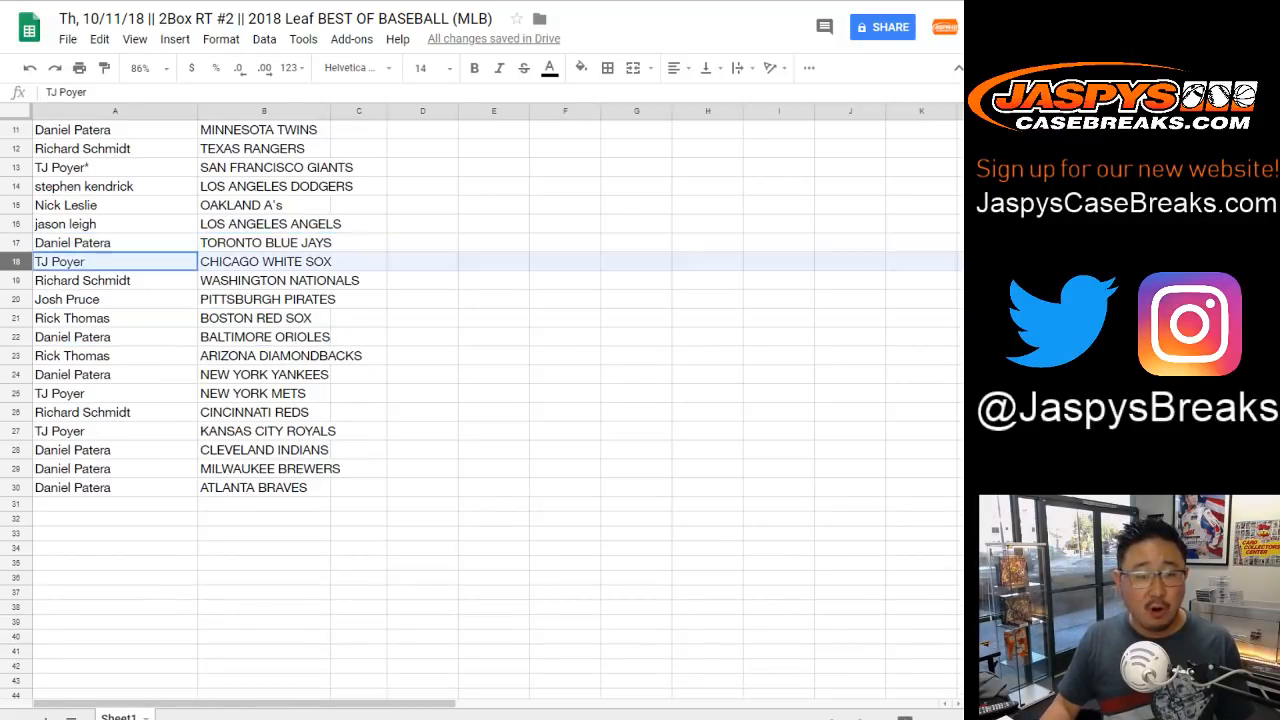
pyautogui.click(115, 280)
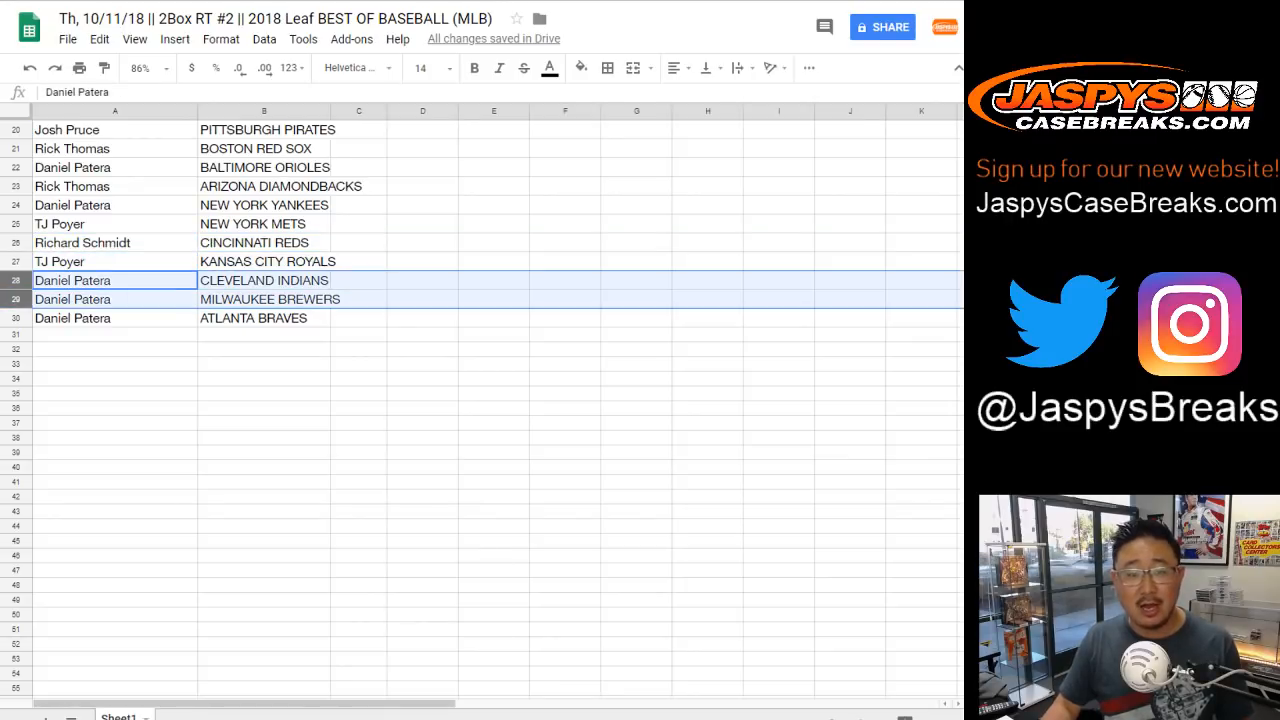
pyautogui.scroll(3)
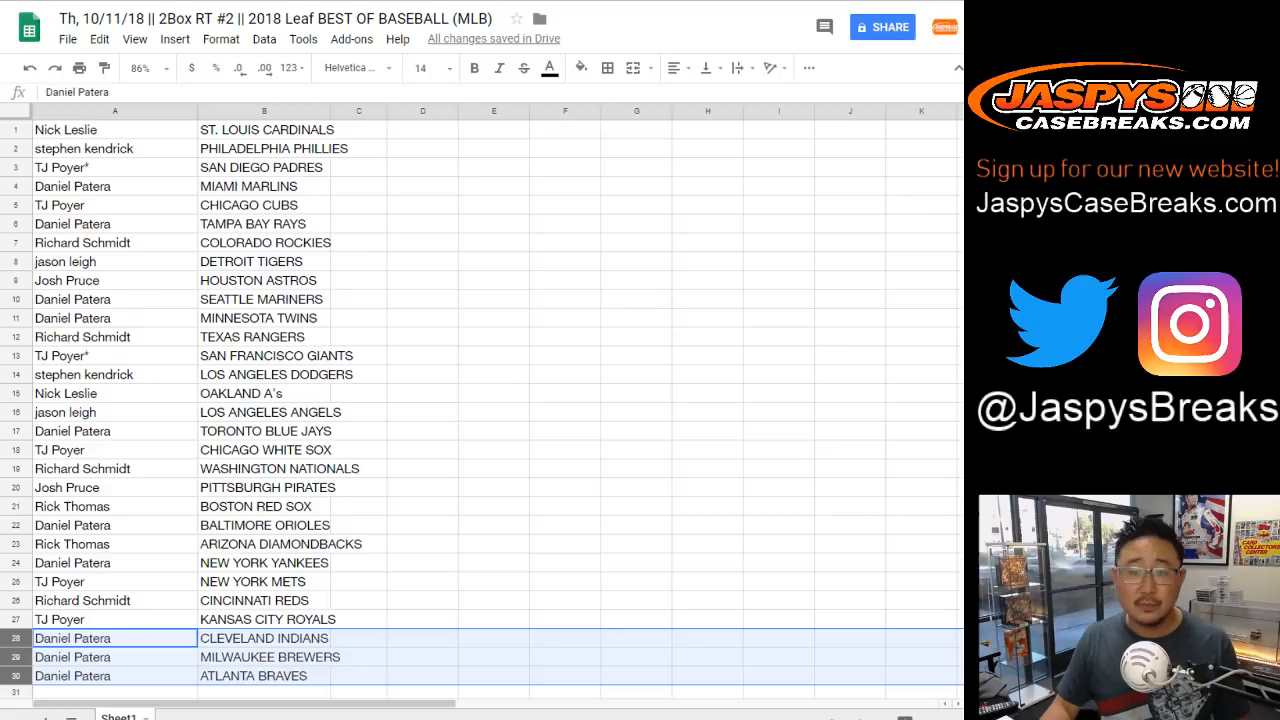
pyautogui.click(114, 129)
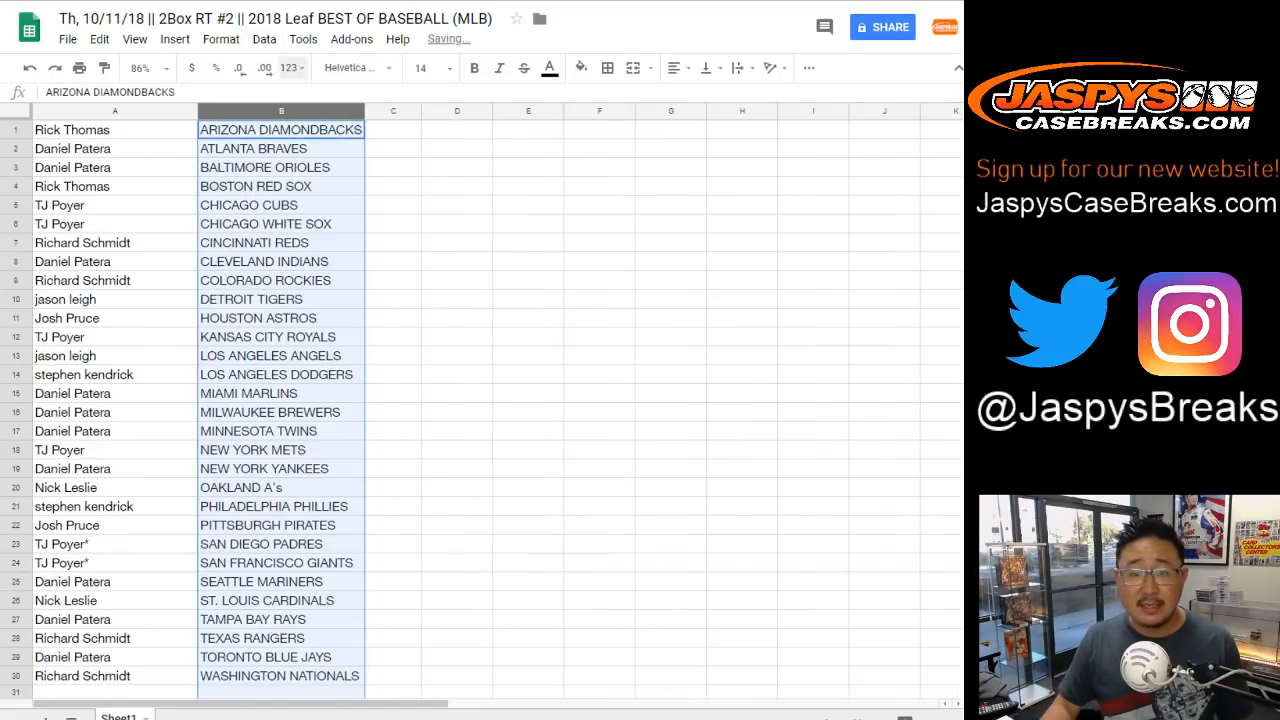
# Select the whole name–team table in columns A and B
pyautogui.click(114, 129)
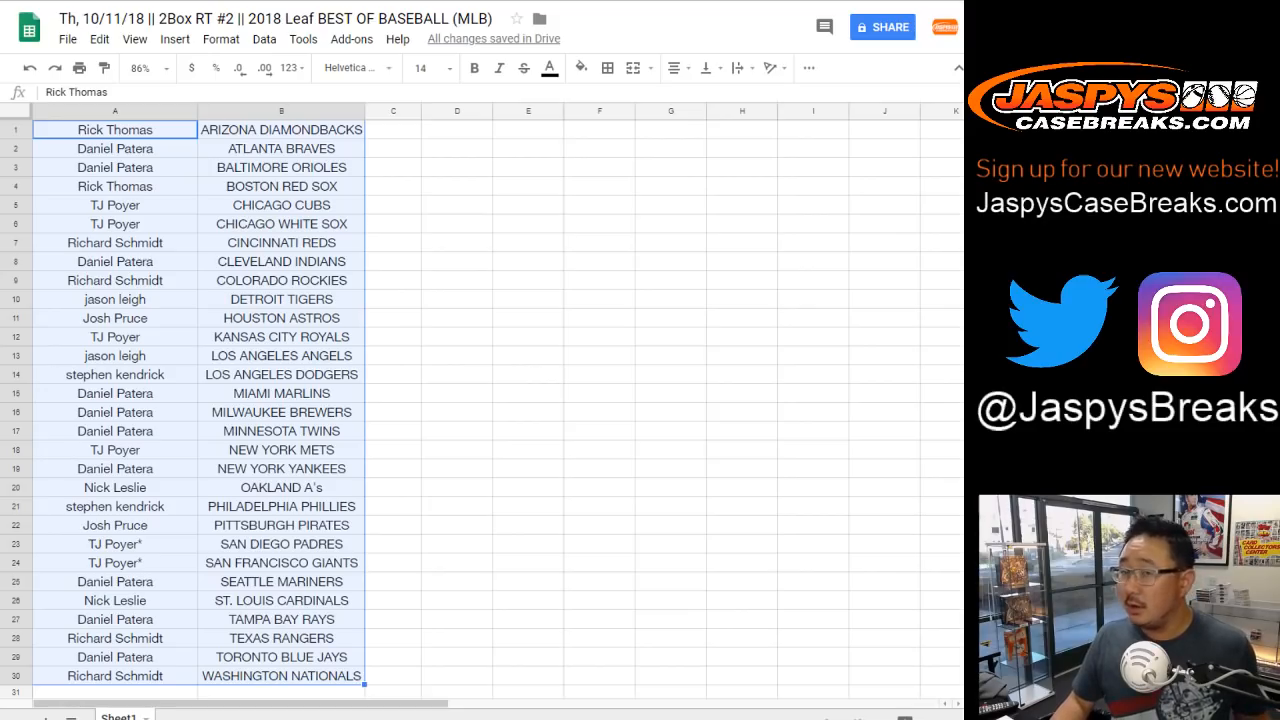
# Apply all borders to the A1:B30 table, then open and close the print settings
pyautogui.click(607, 67)
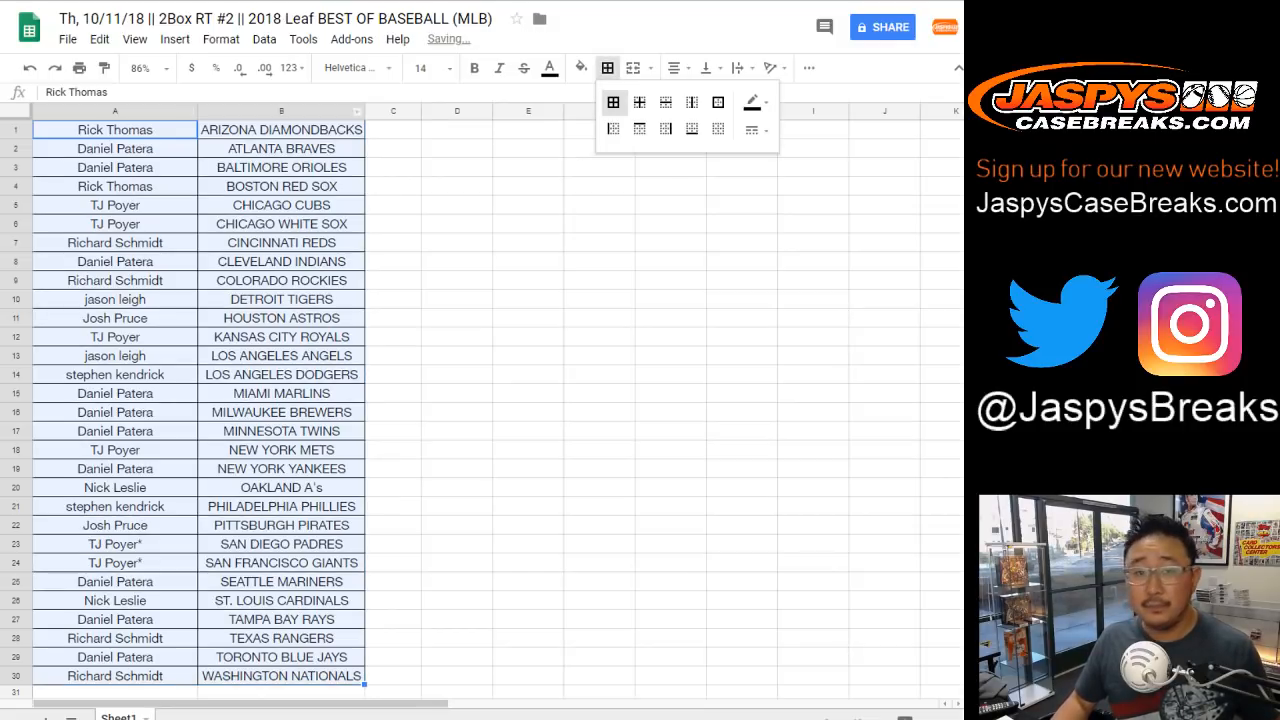
pyautogui.press('ctrl+p')
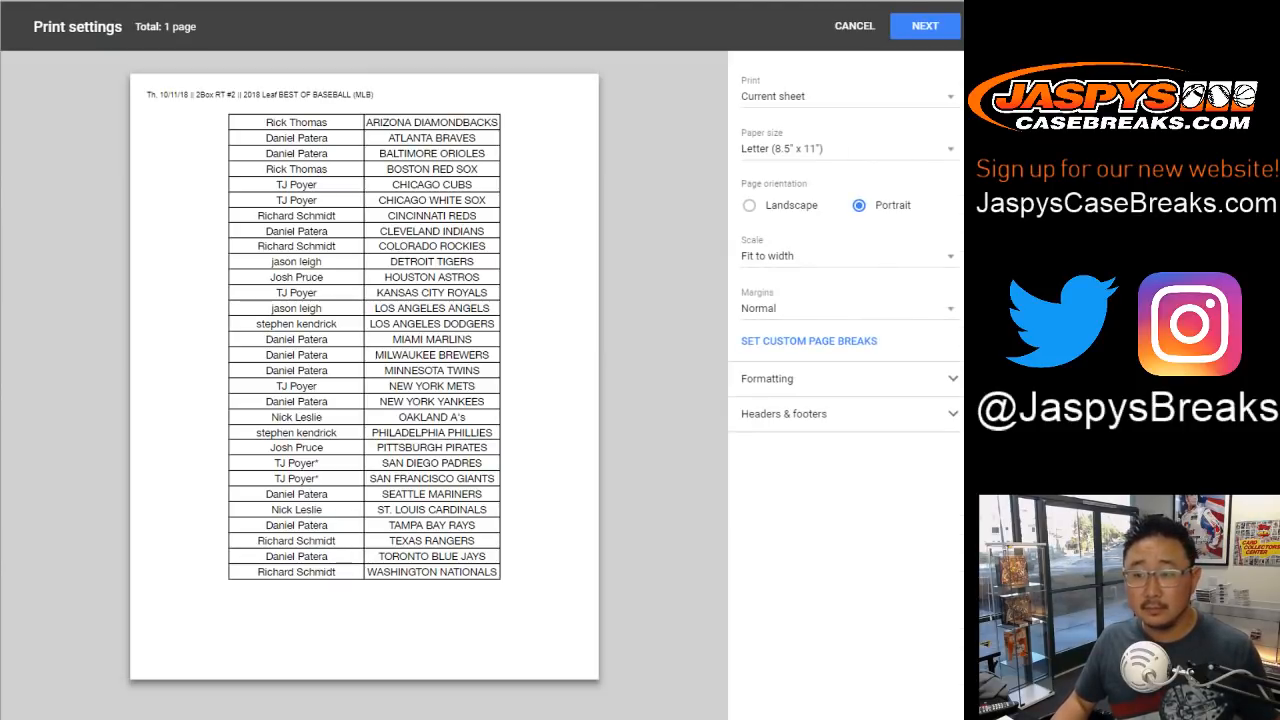
pyautogui.click(854, 25)
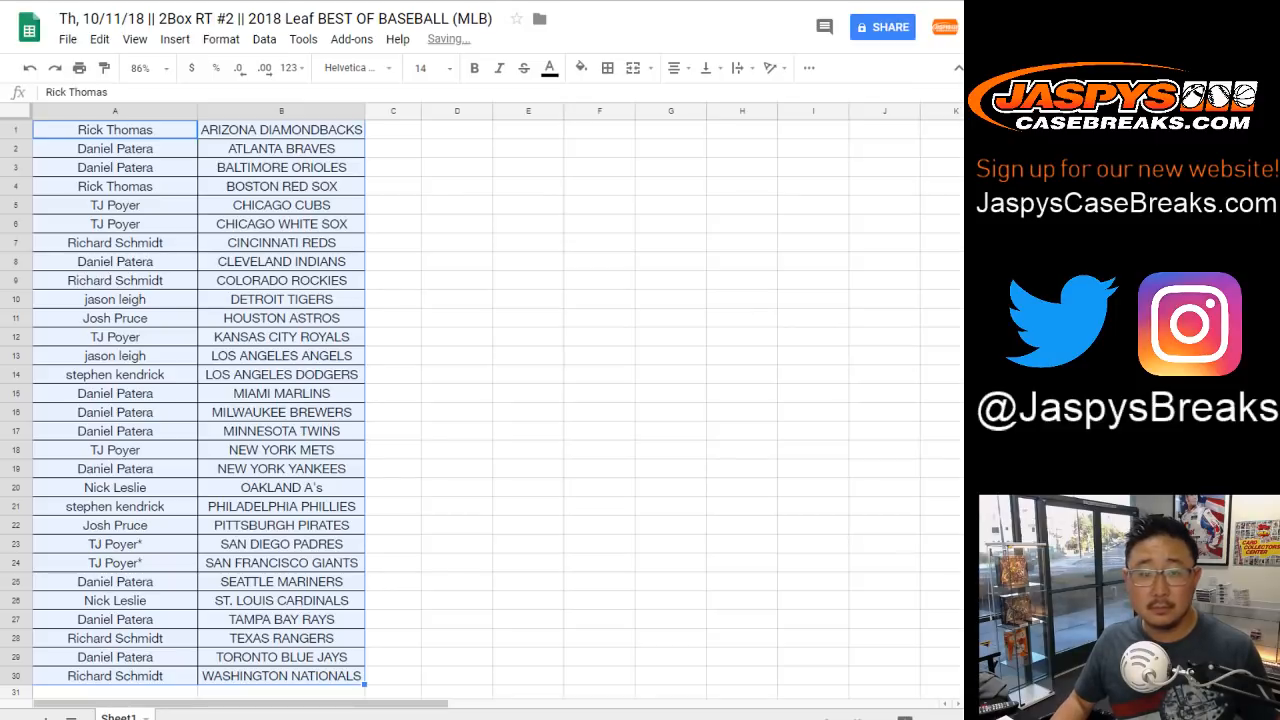